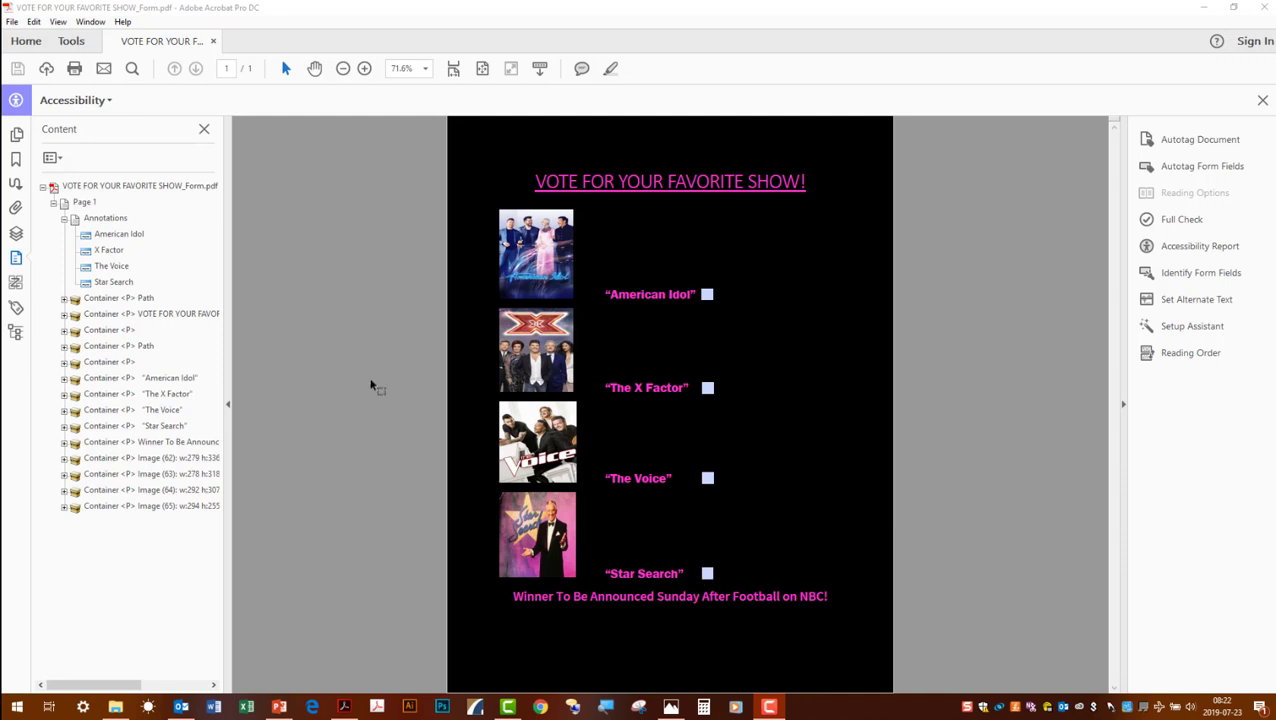
pyautogui.moveTo(238, 244)
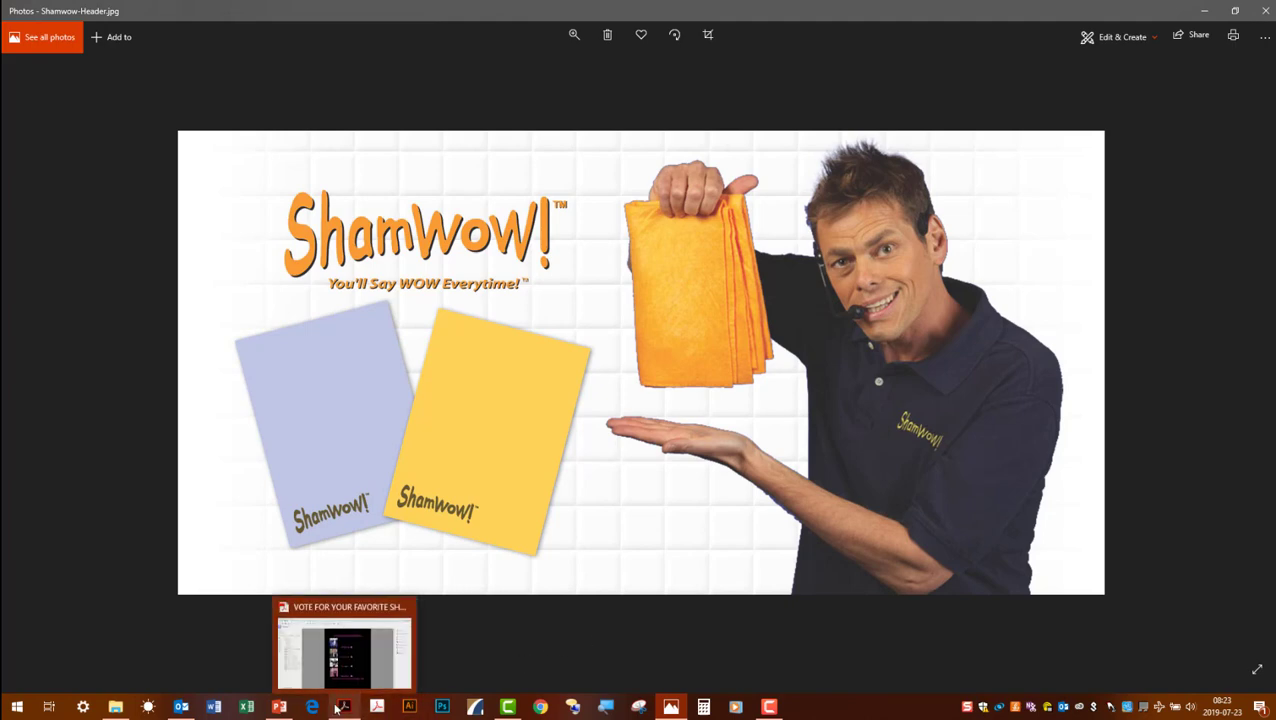
# Open the Redact tool on the voting form and list the Mark for Redaction options
pyautogui.click(344, 707)
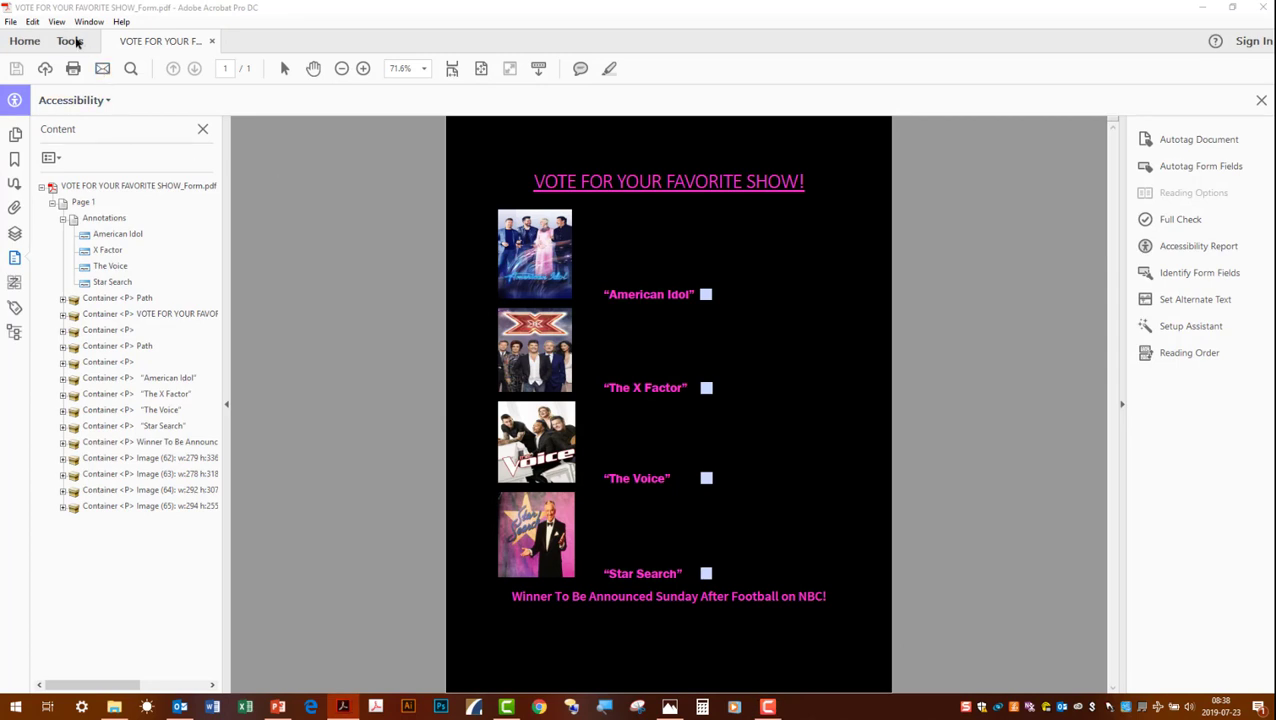
pyautogui.click(69, 41)
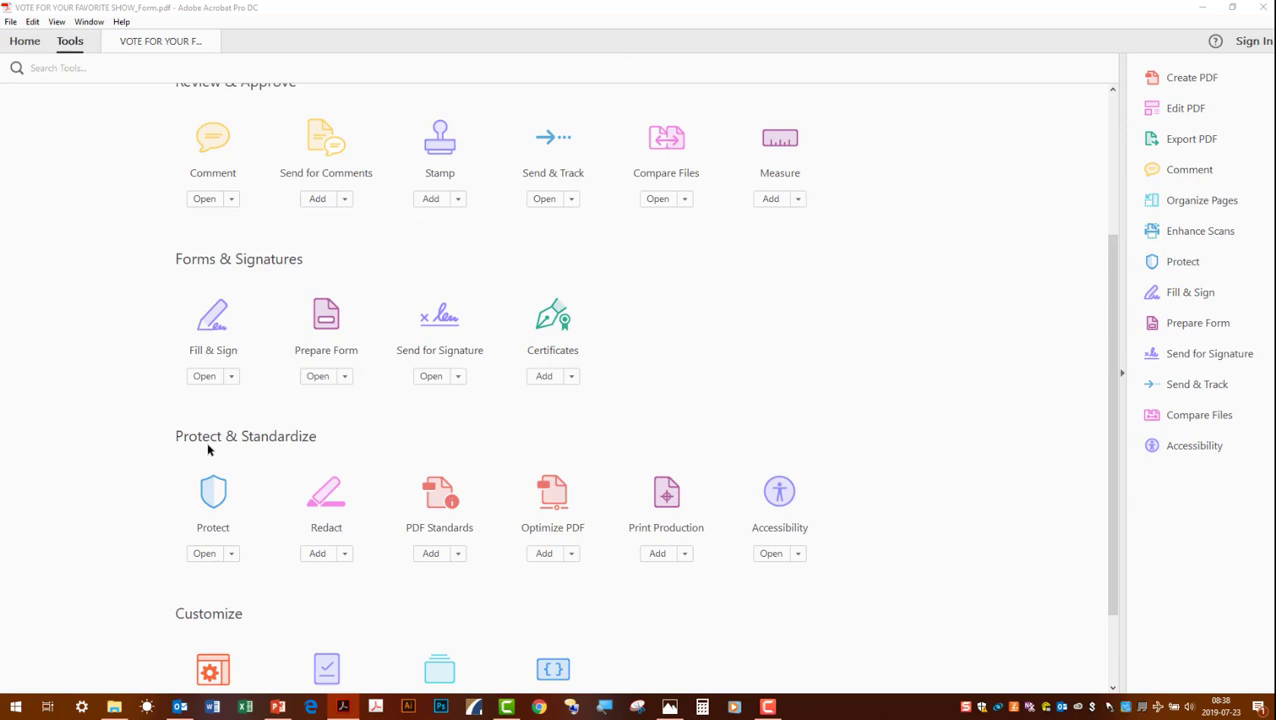
pyautogui.moveTo(326, 490)
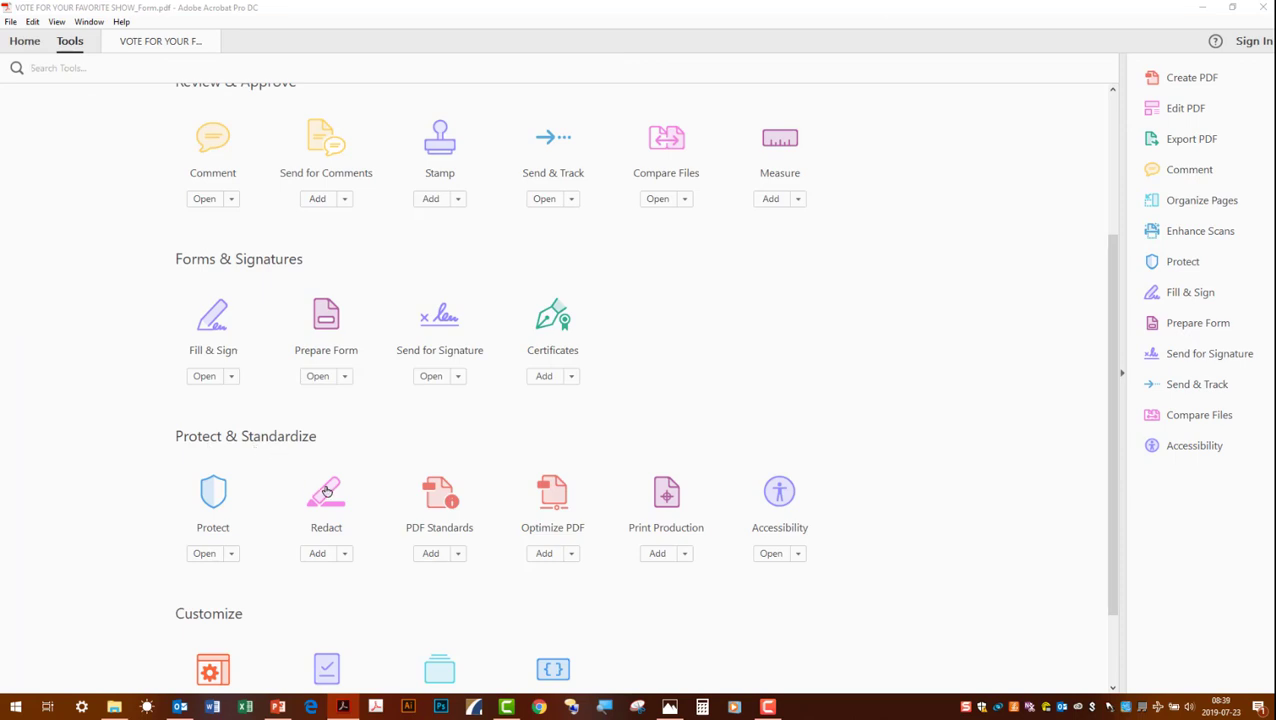
pyautogui.click(326, 491)
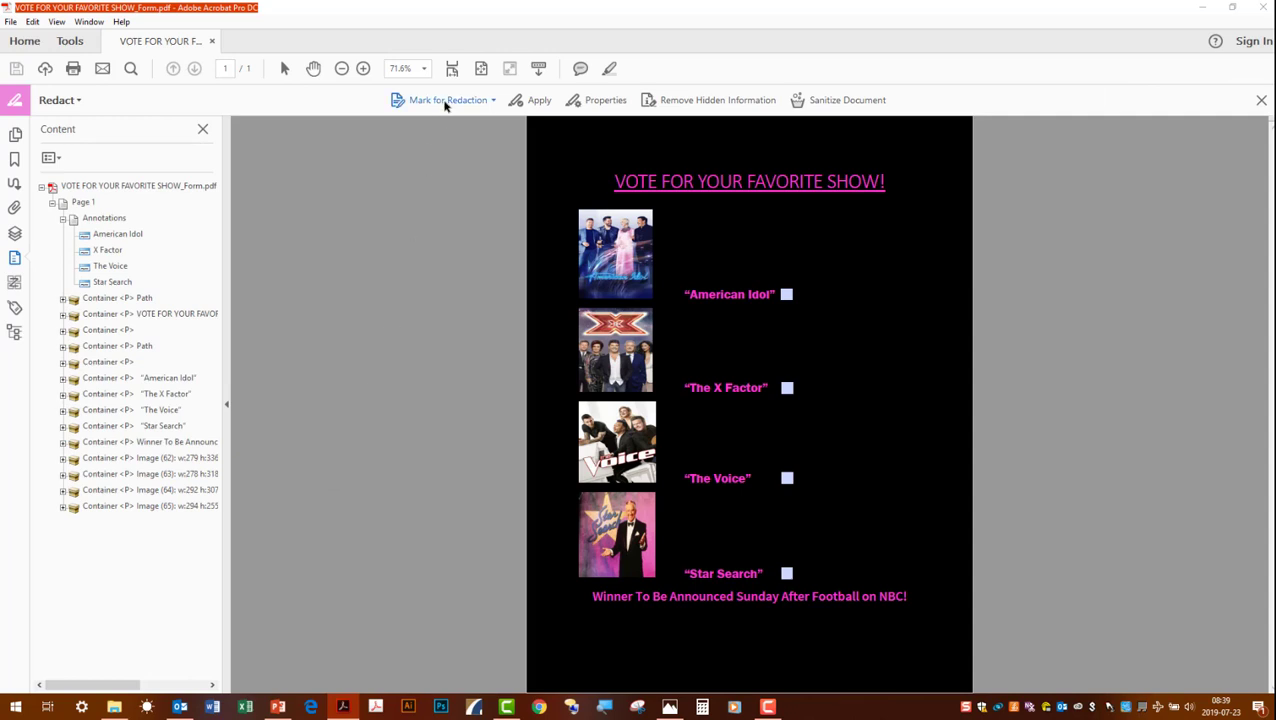
pyautogui.click(448, 99)
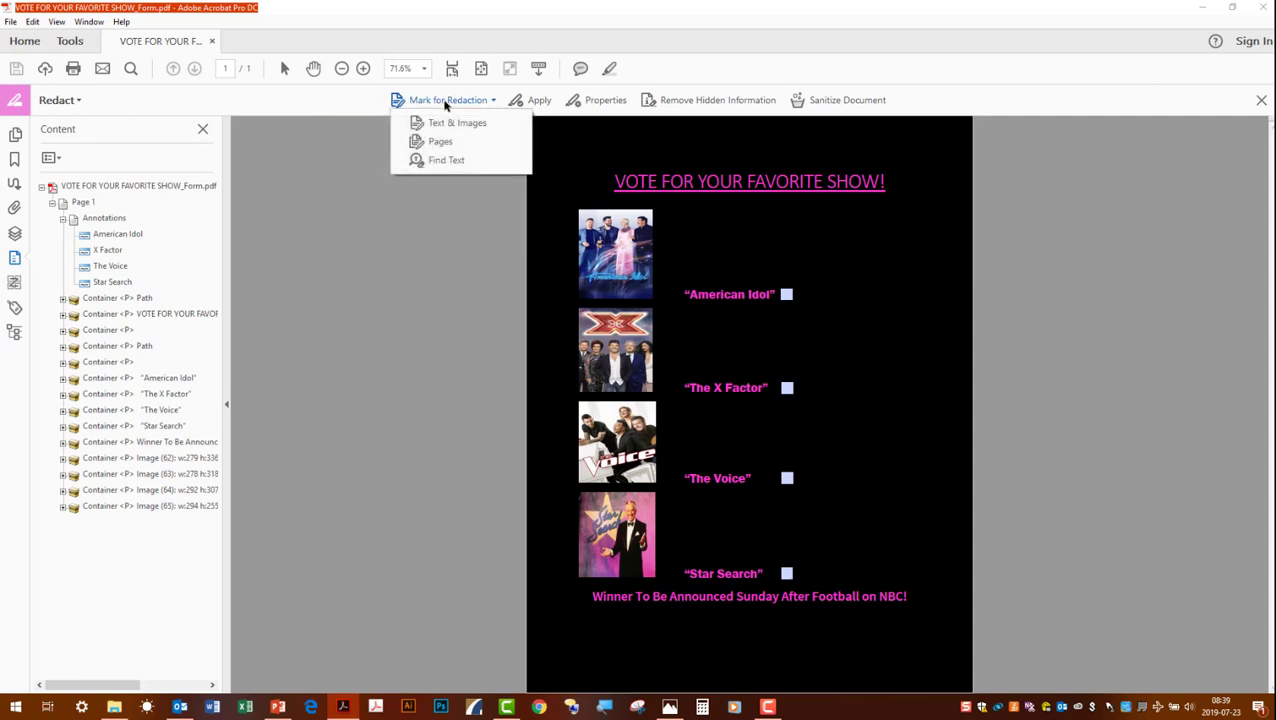
pyautogui.moveTo(450, 122)
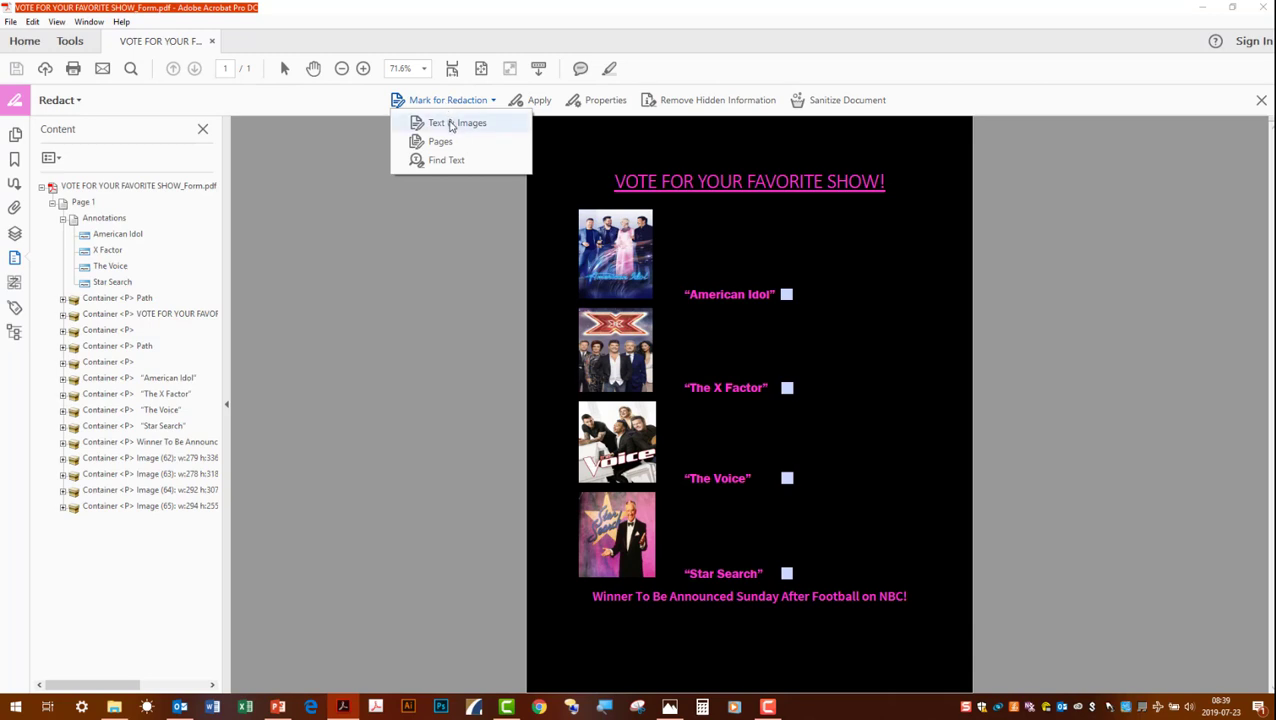
# Select Text & Images marking and dismiss the Using Redaction Tools explanation
pyautogui.click(456, 122)
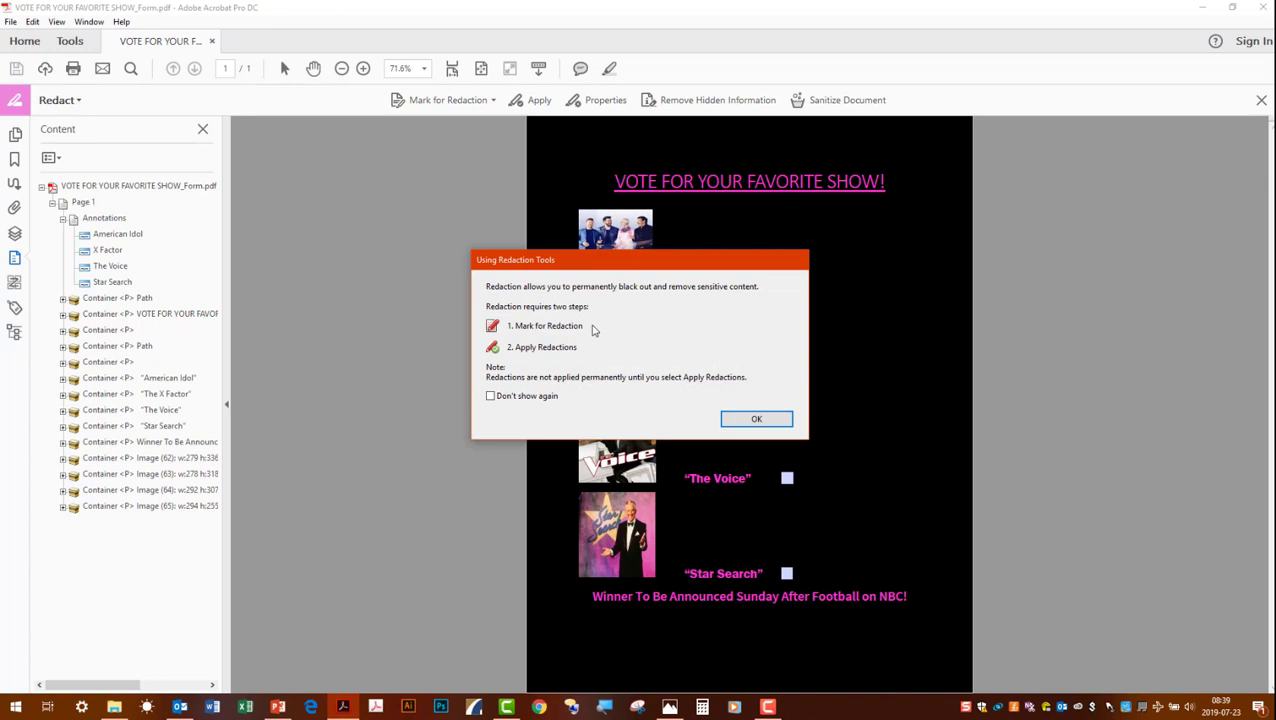
pyautogui.moveTo(560, 340)
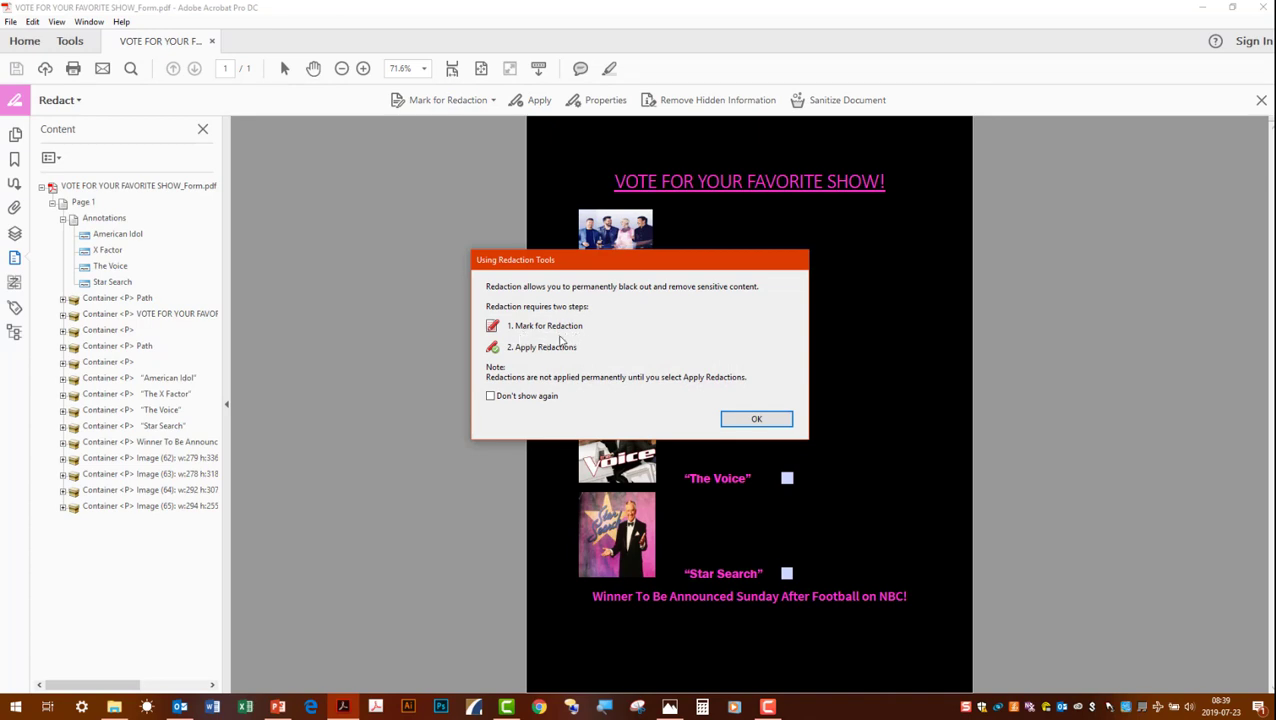
pyautogui.moveTo(700, 420)
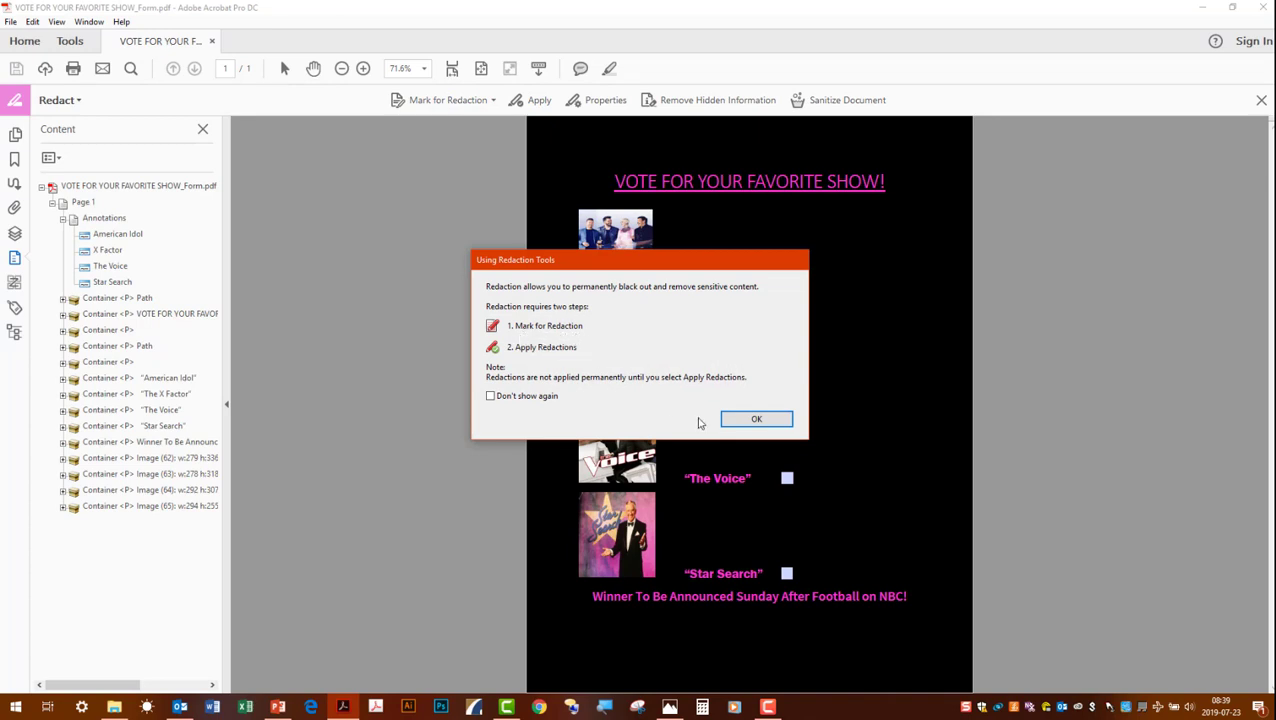
pyautogui.click(756, 418)
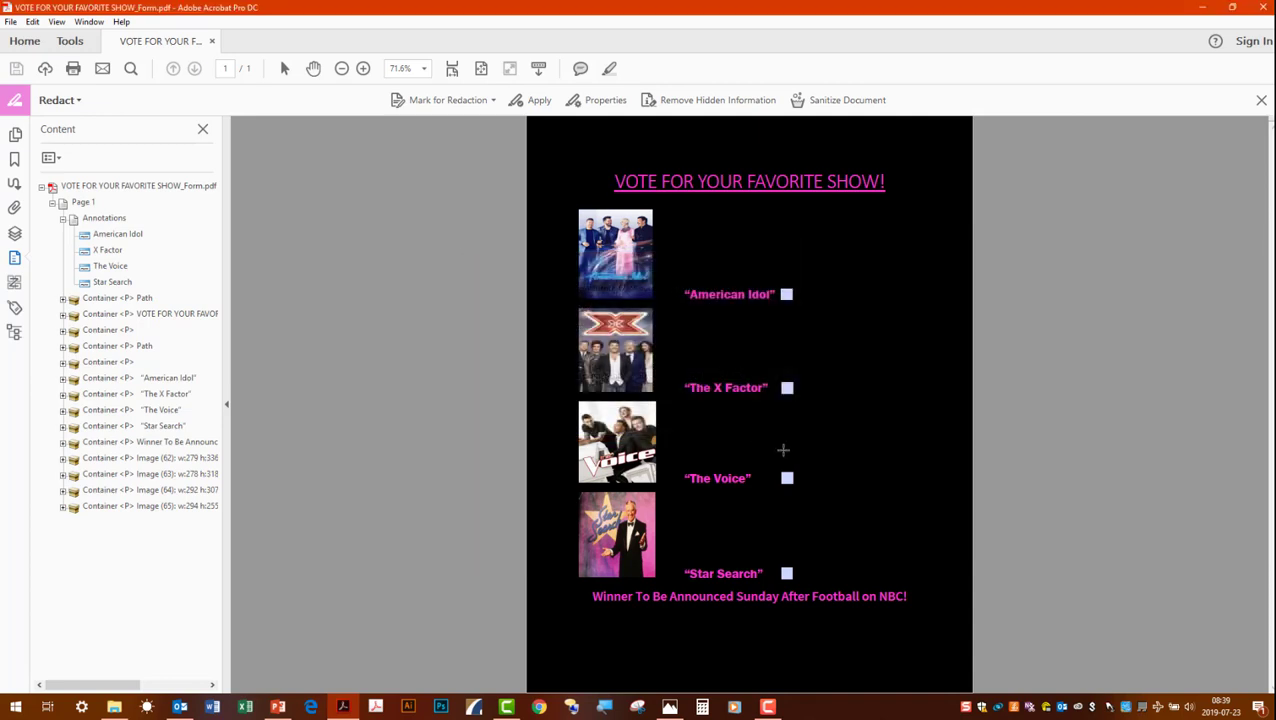
pyautogui.moveTo(780, 560)
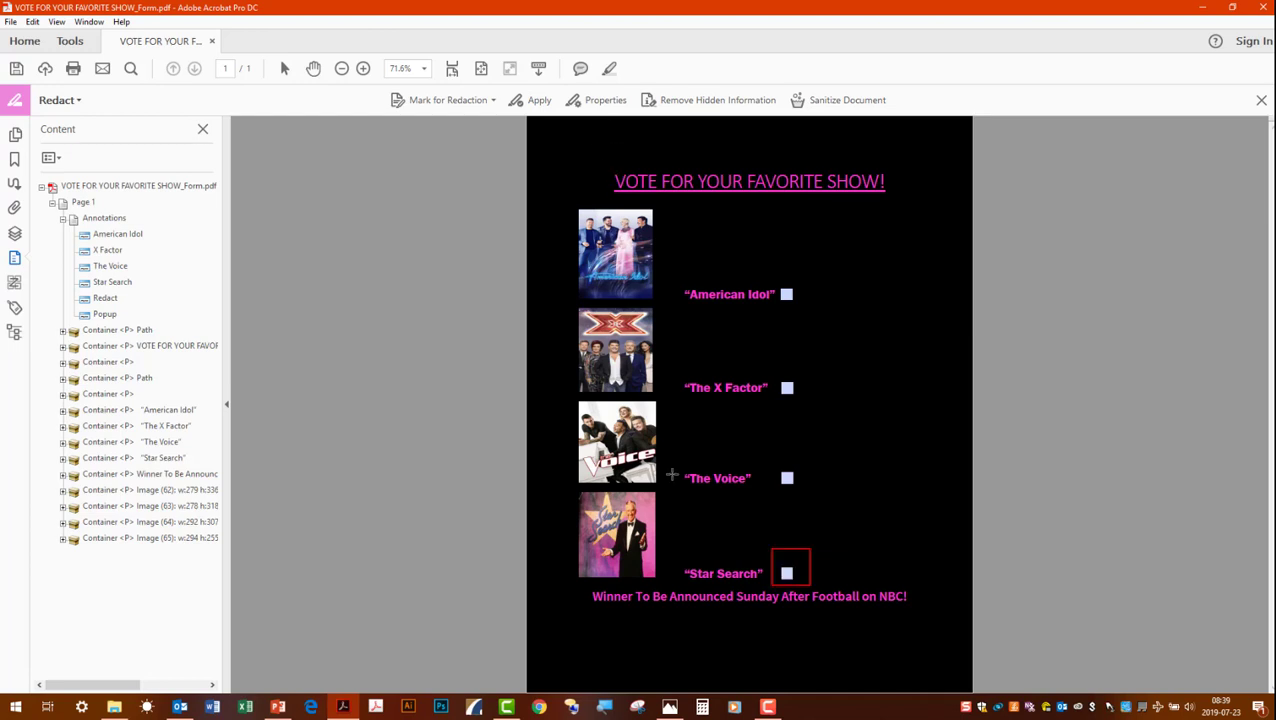
# Draw a redaction mark over the Star Search checkbox
pyautogui.click(790, 567)
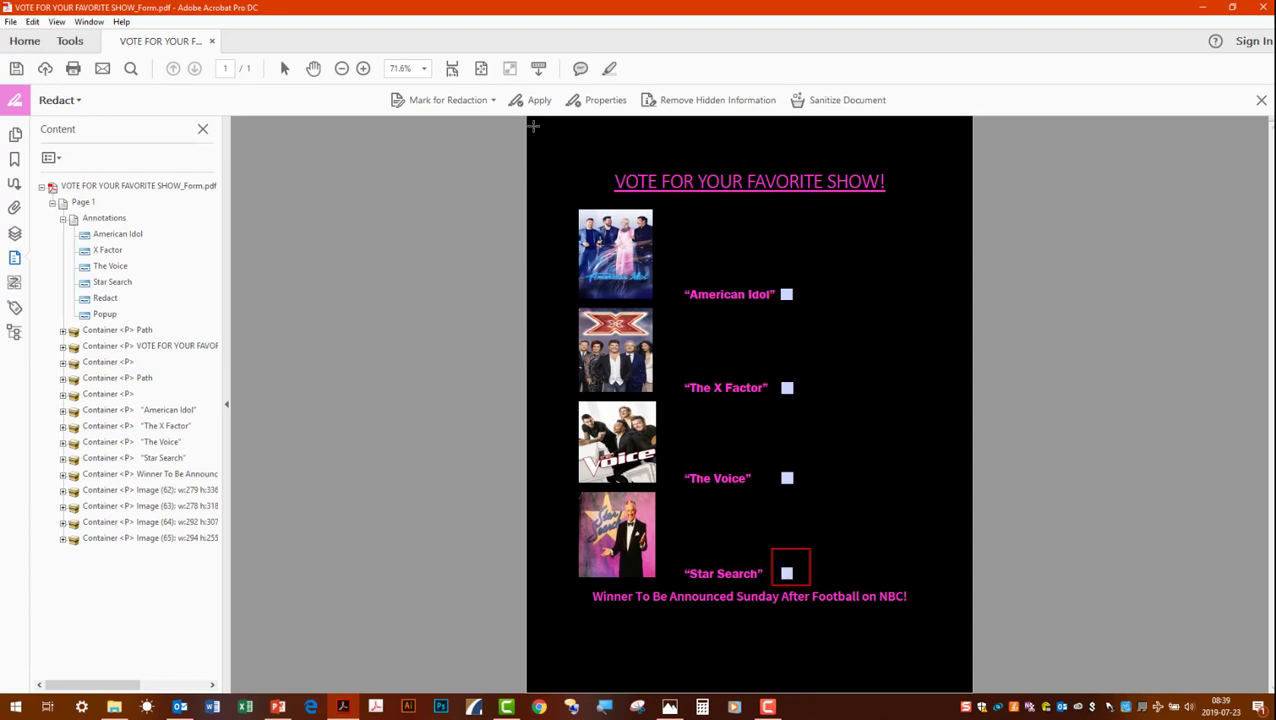
# Apply the Star Search redaction and confirm permanent removal
pyautogui.click(539, 99)
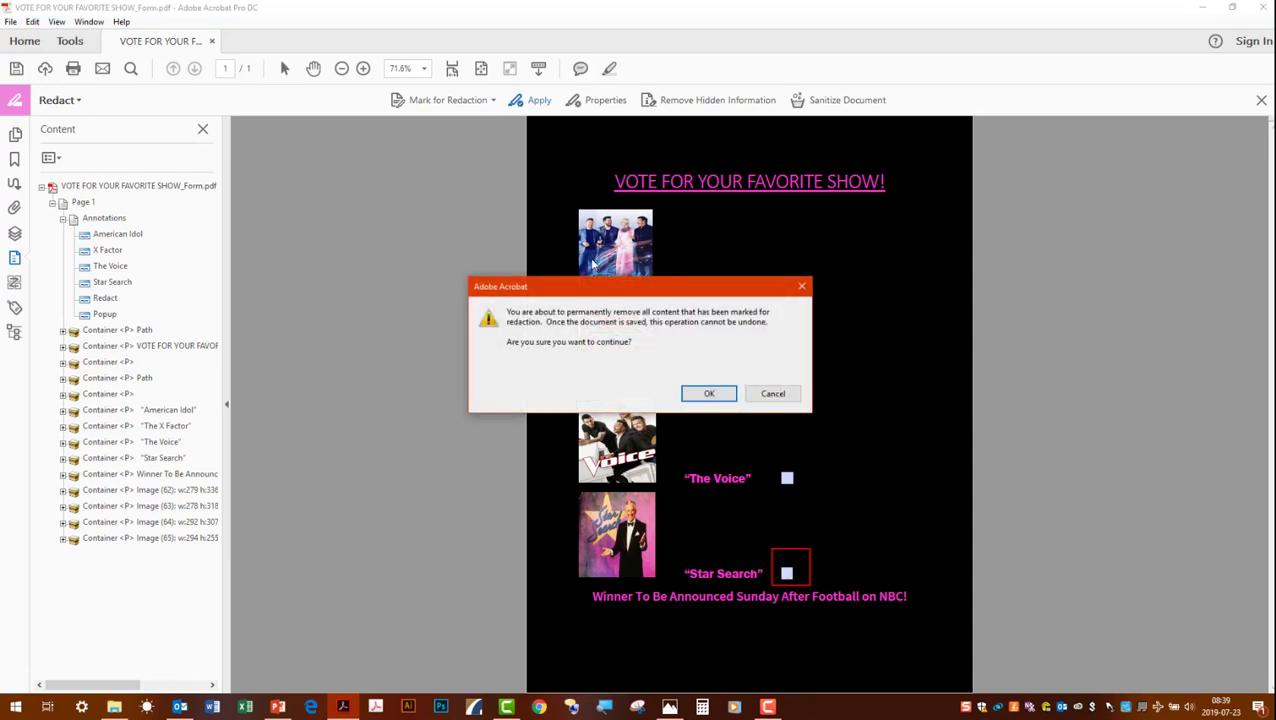
pyautogui.moveTo(584, 360)
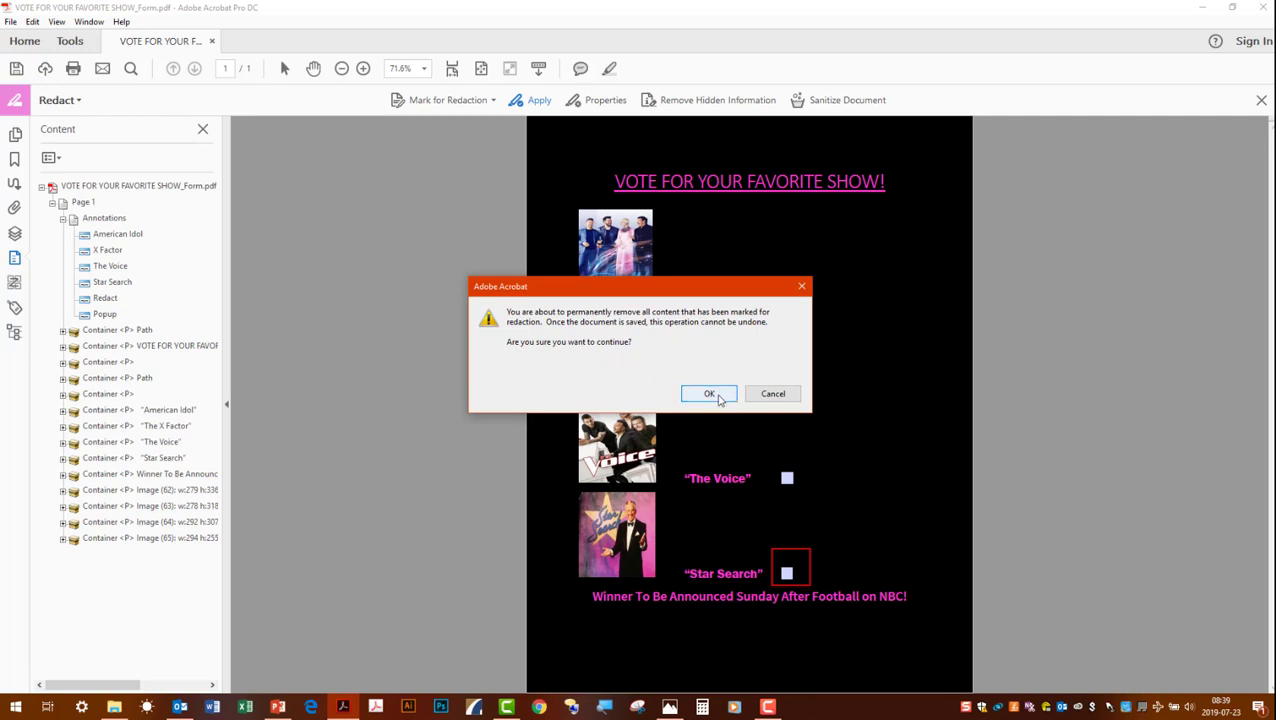
pyautogui.click(709, 393)
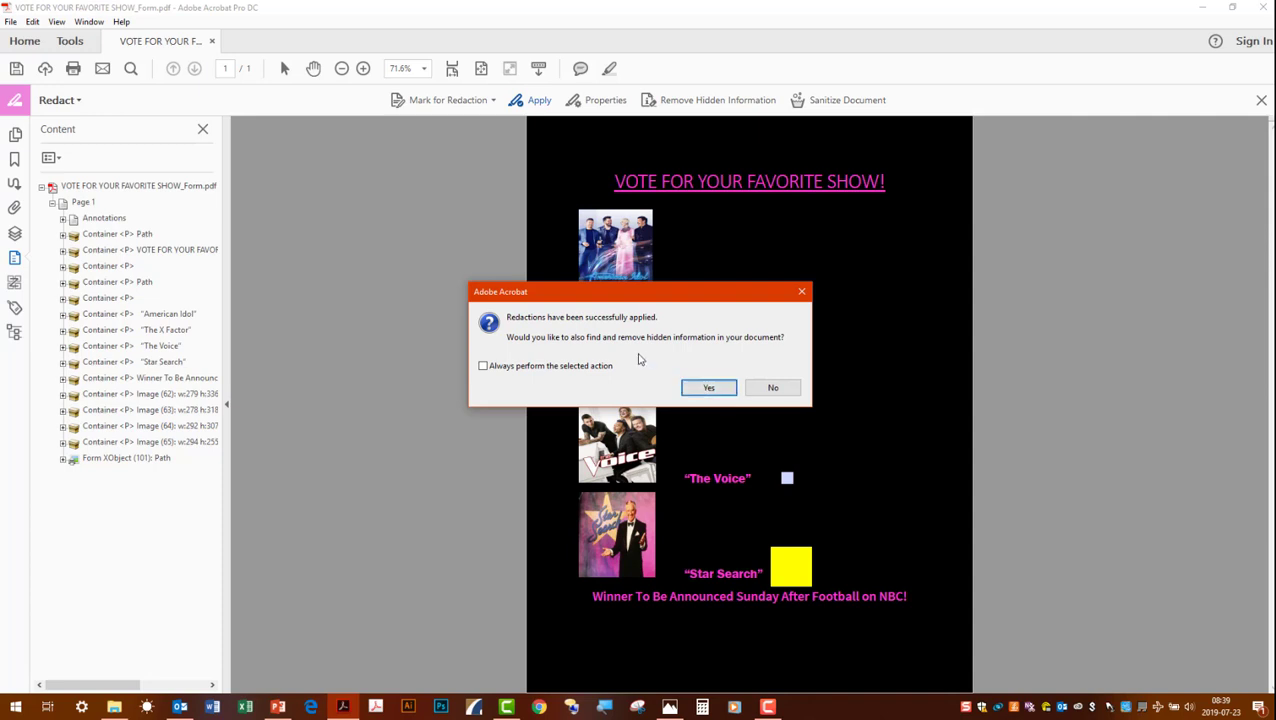
pyautogui.moveTo(597, 356)
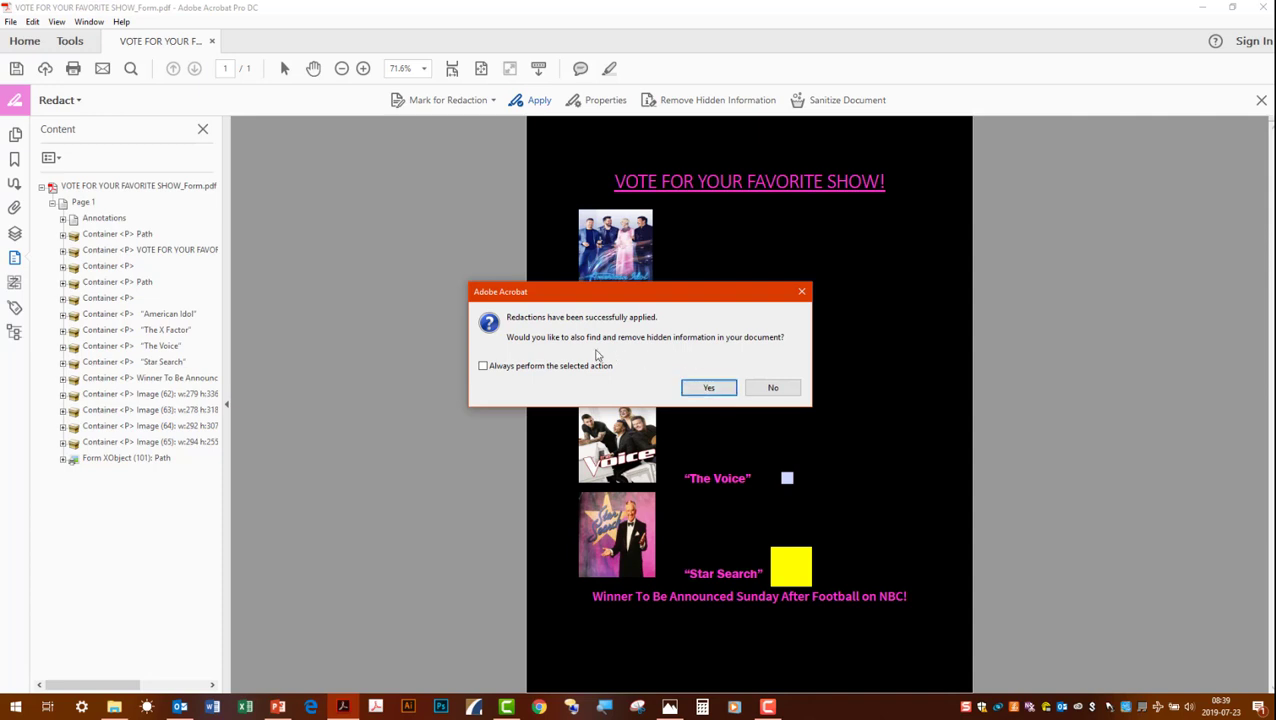
pyautogui.moveTo(675, 355)
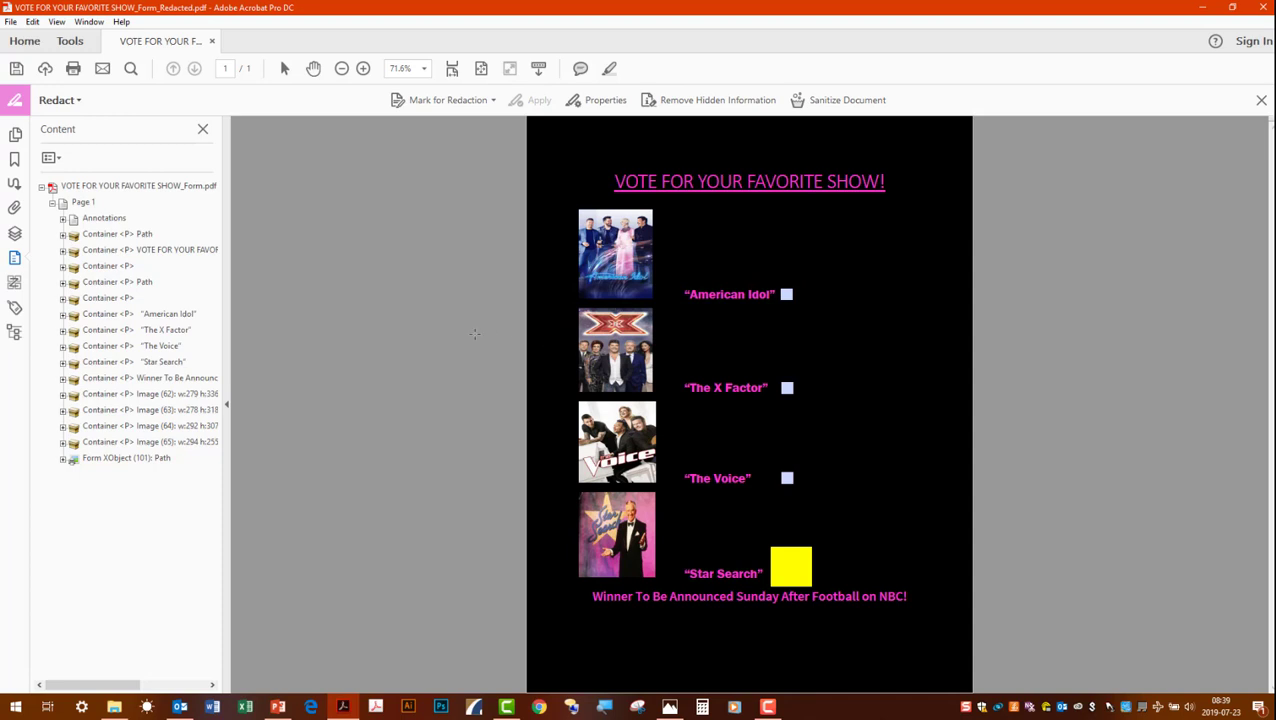
pyautogui.moveTo(747, 521)
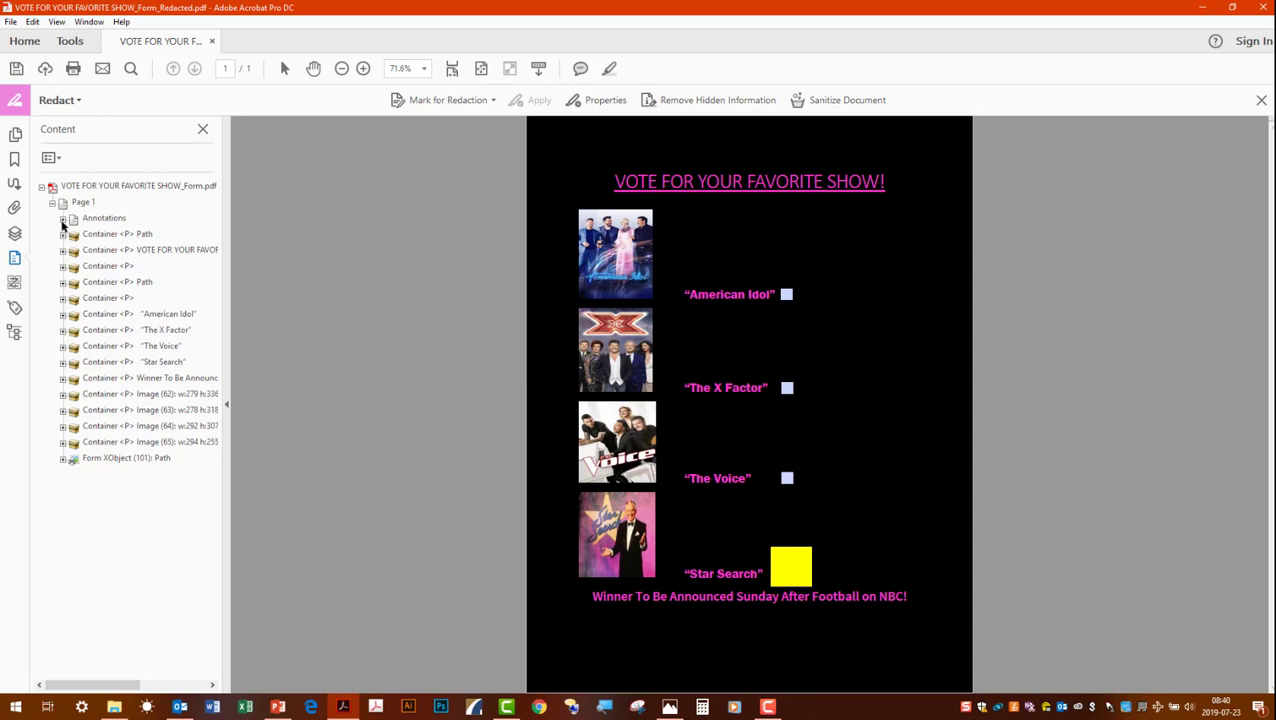
# Expand Annotations to confirm only American Idol, X Factor and The Voice remain
pyautogui.click(63, 217)
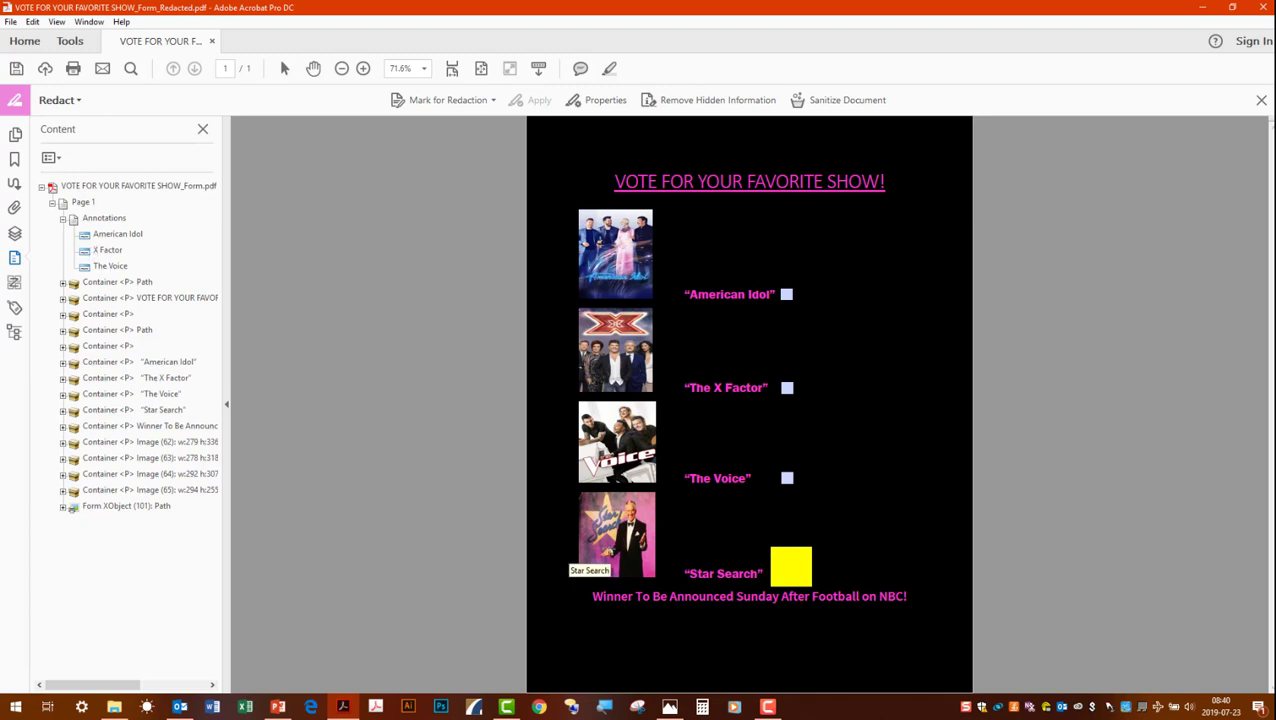
pyautogui.moveTo(356, 248)
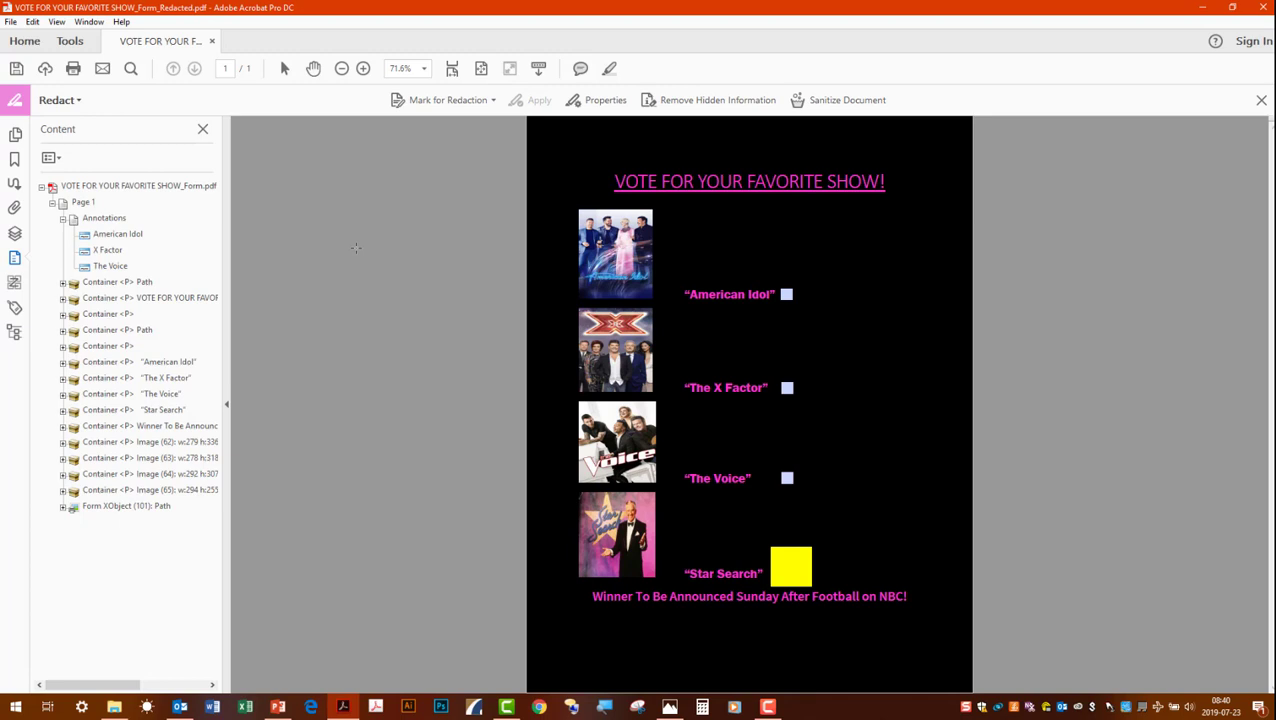